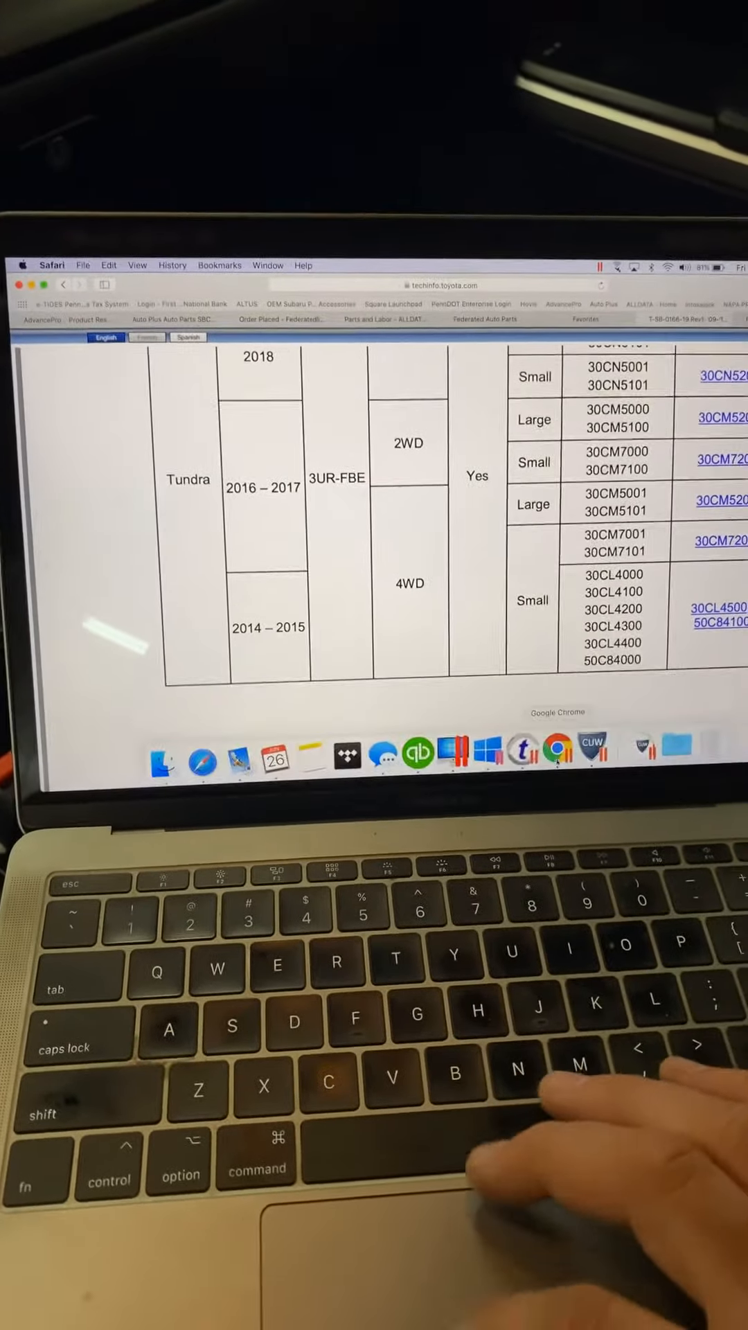
Step: Switch from the Toyota Tundra parts table to the Federated Link login page
left_click(485, 293)
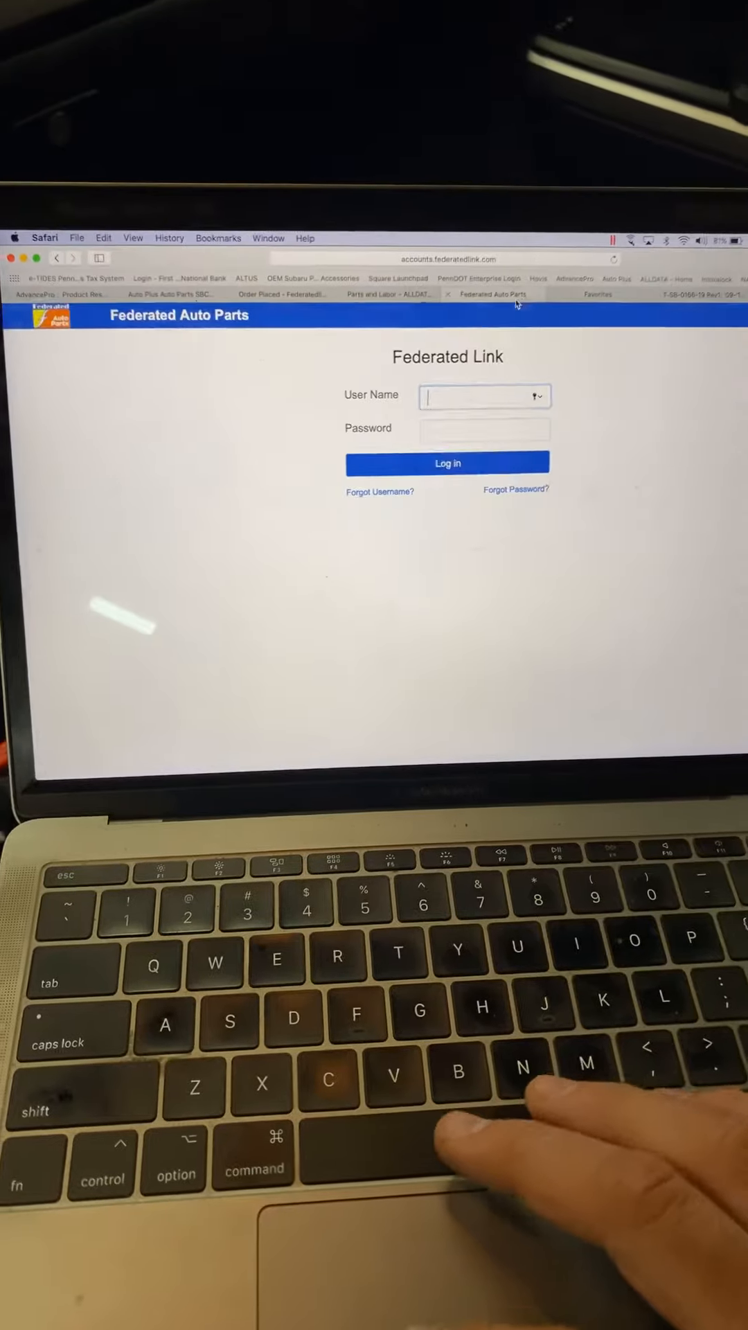